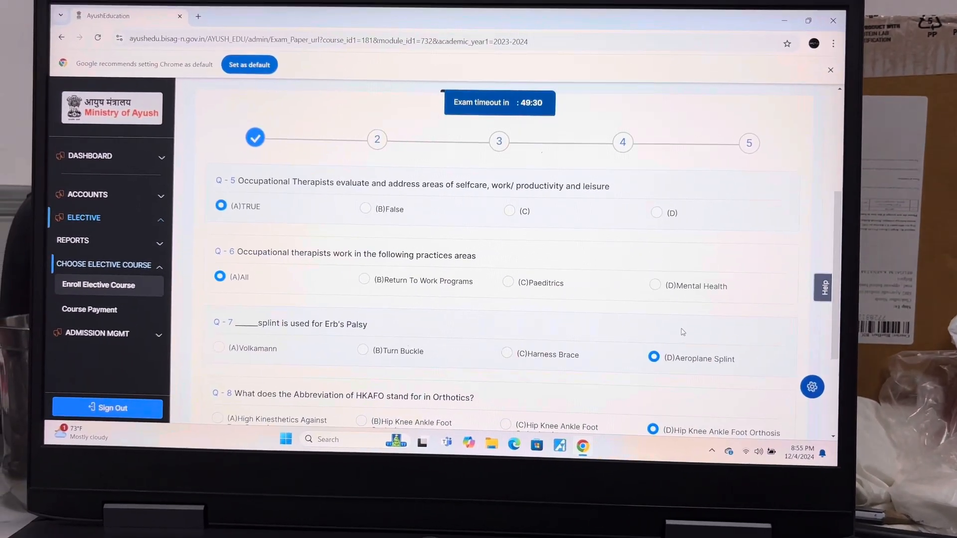
Answer exam questions 5–16, advancing section by section to the final set of questions
scroll("down", 3)
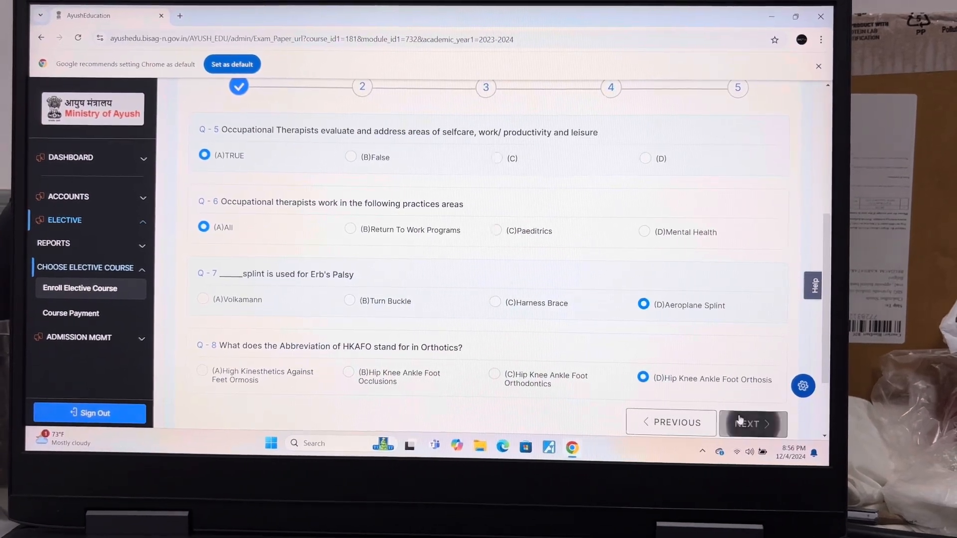
left_click(752, 424)
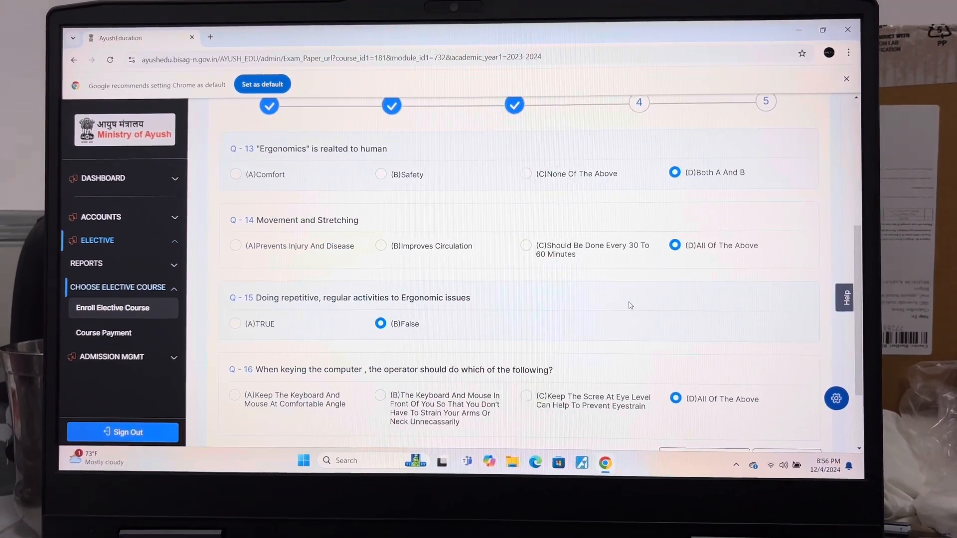
scroll("down", 3)
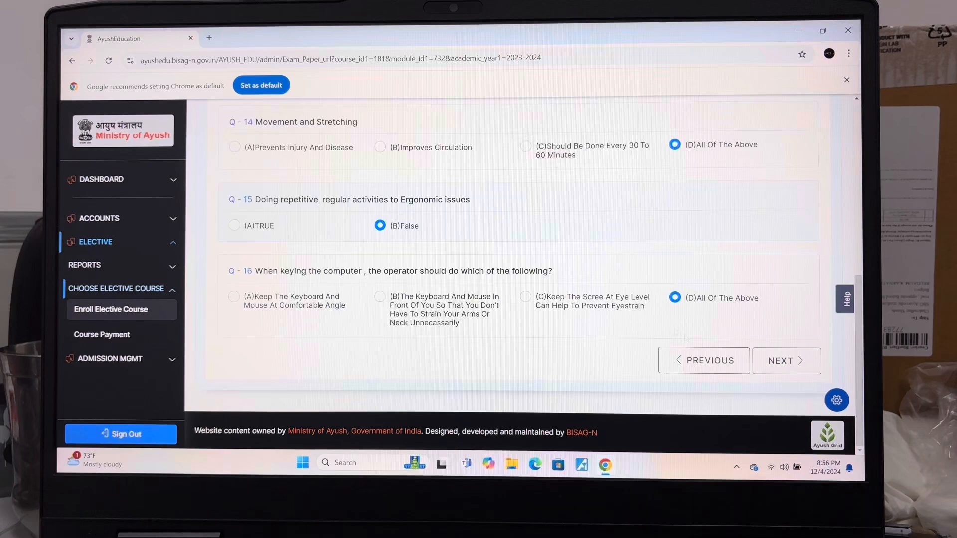
left_click(786, 360)
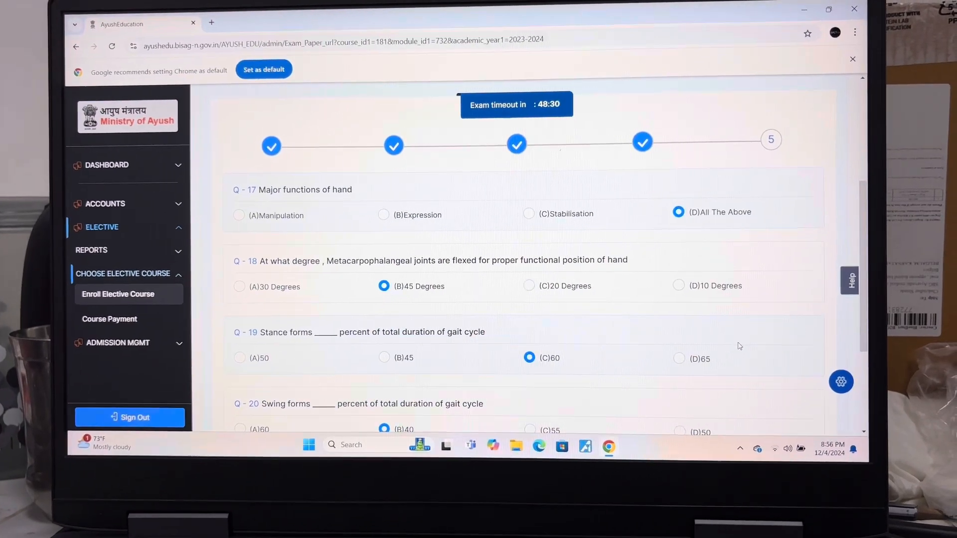
Scroll through the final exam section and answer questions 17–20
scroll("down", 3)
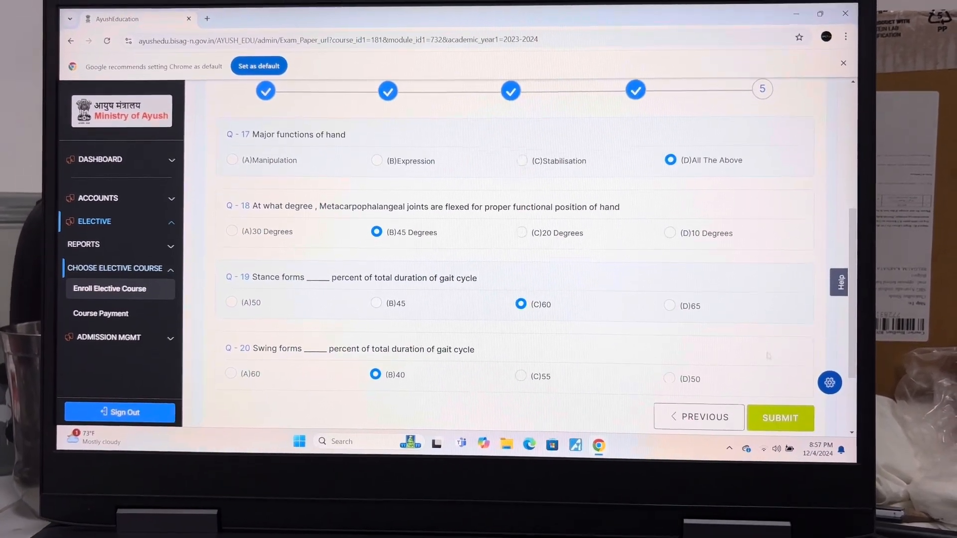
Submit and confirm the elective exam, then open the Basics of Physiotherapy exam report
left_click(779, 418)
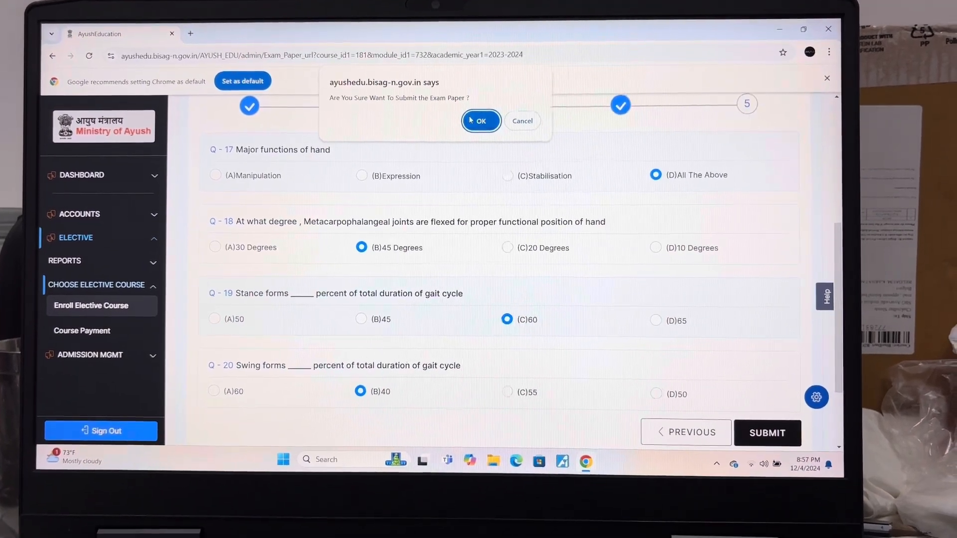
left_click(480, 120)
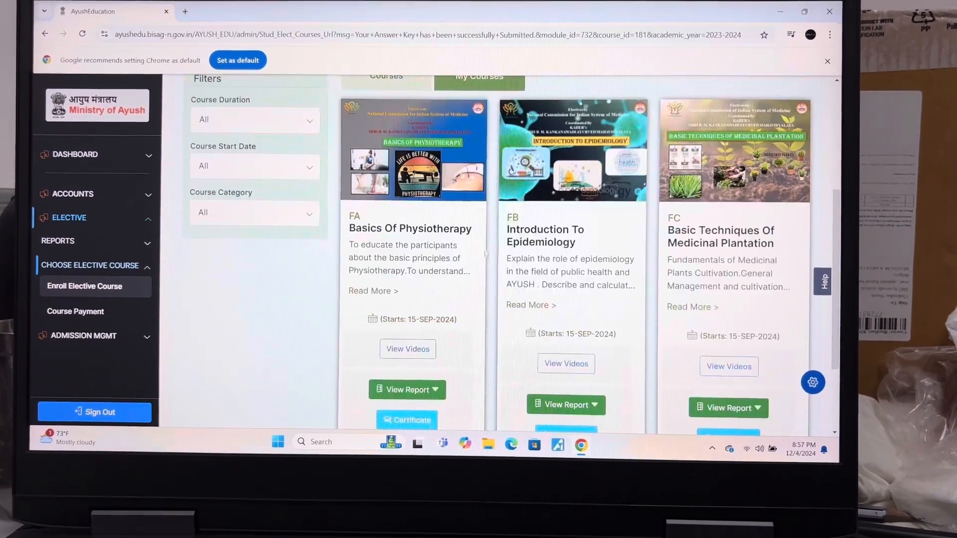
scroll("down", 3)
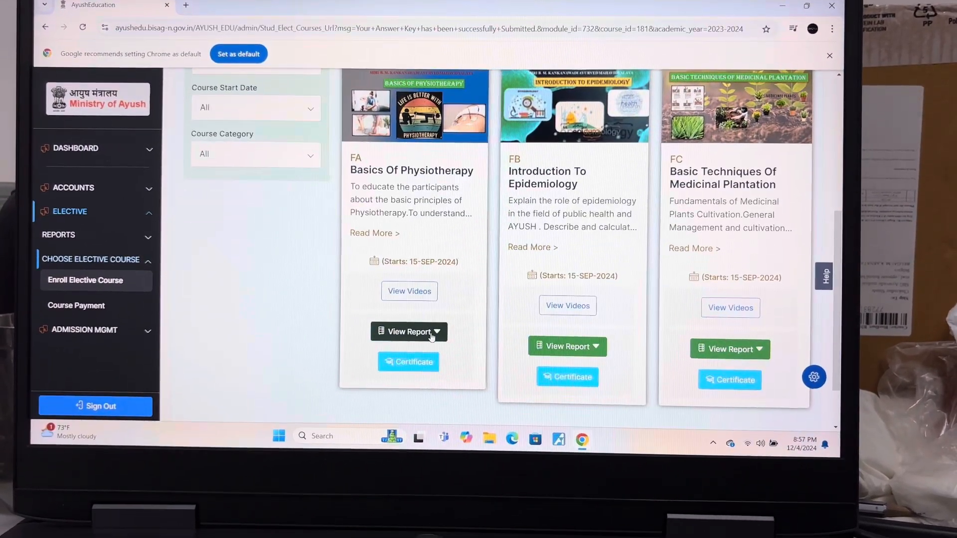
left_click(406, 331)
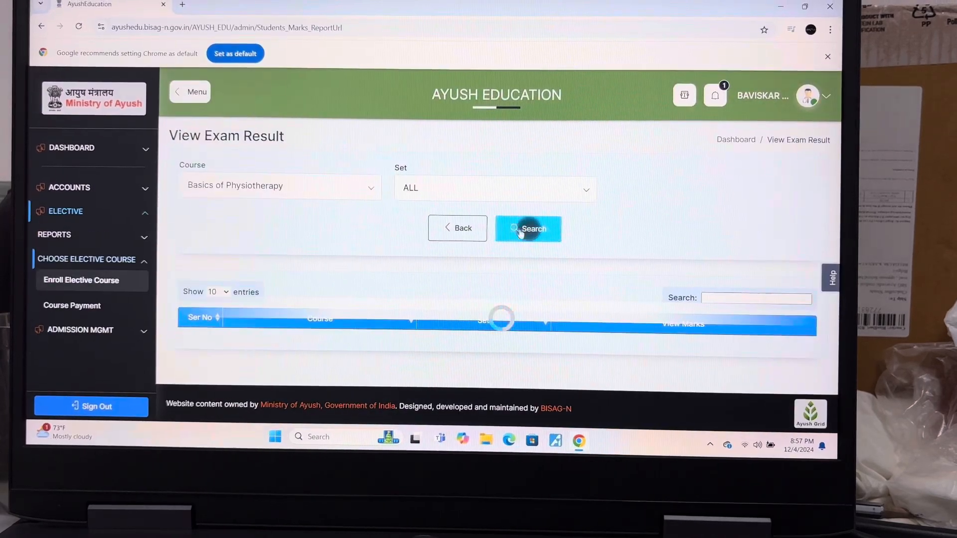
Search results and open the Basics of Physiotherapy marksheet showing module scores 17, 23, 20, 18, 0
left_click(528, 229)
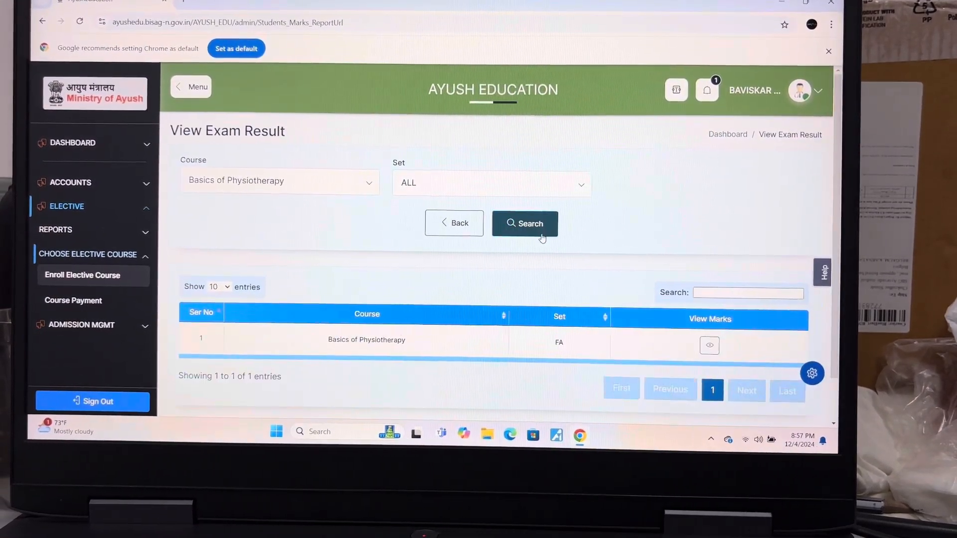
left_click(709, 345)
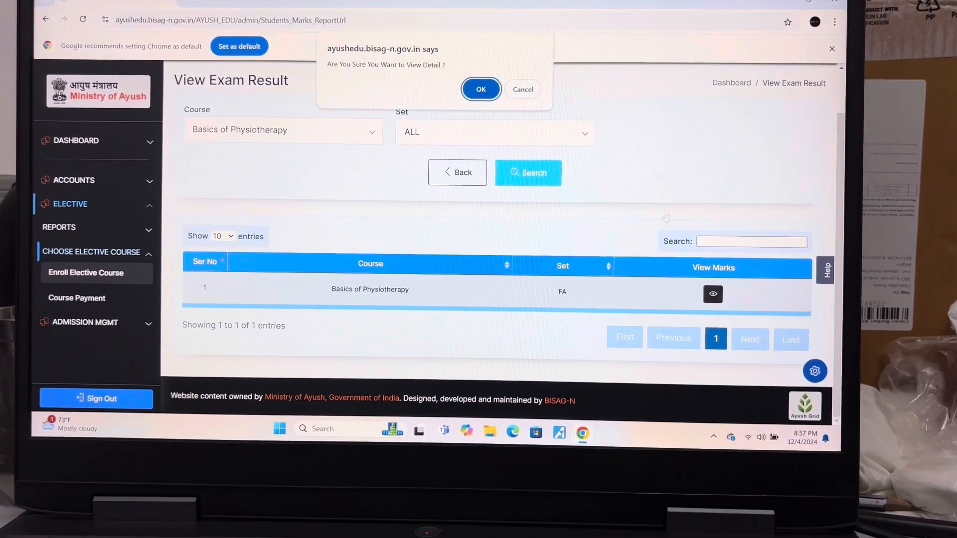
left_click(481, 89)
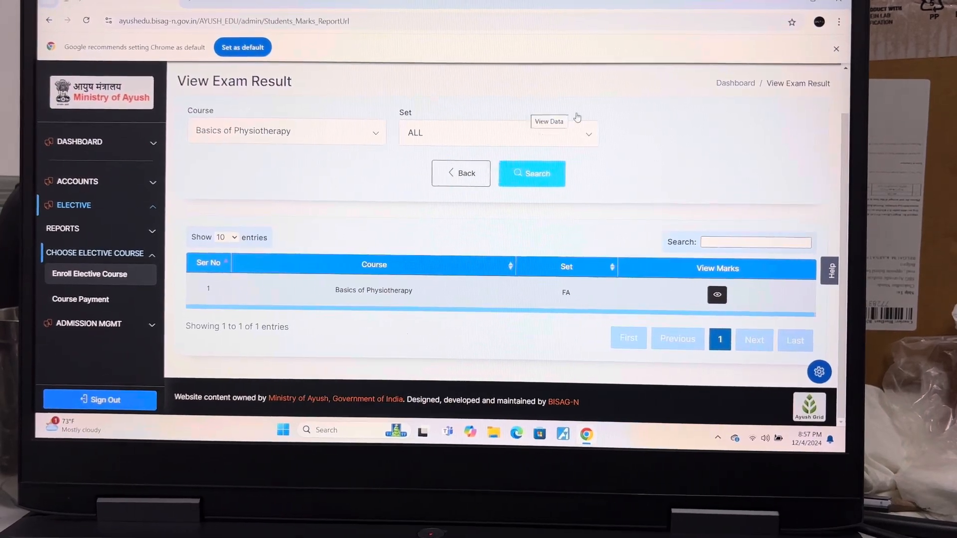
left_click(717, 294)
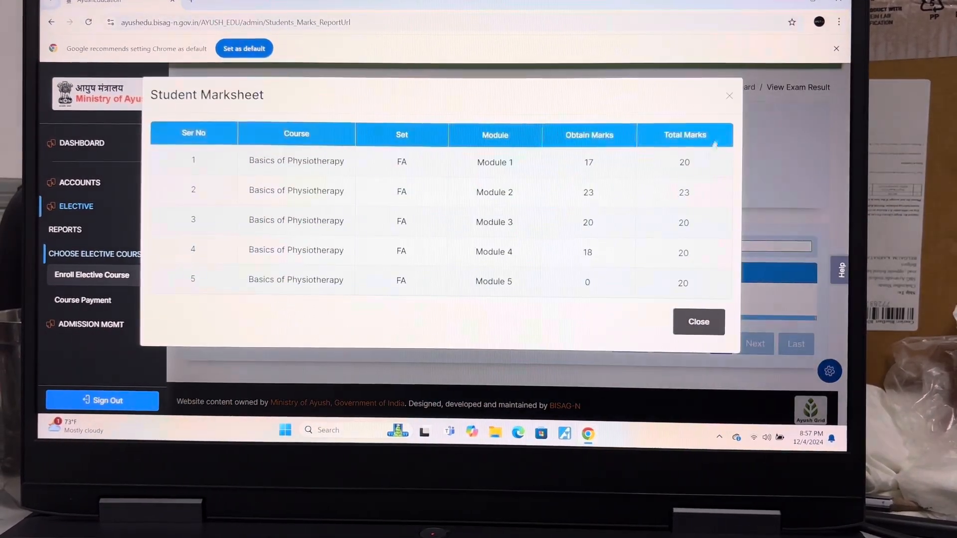